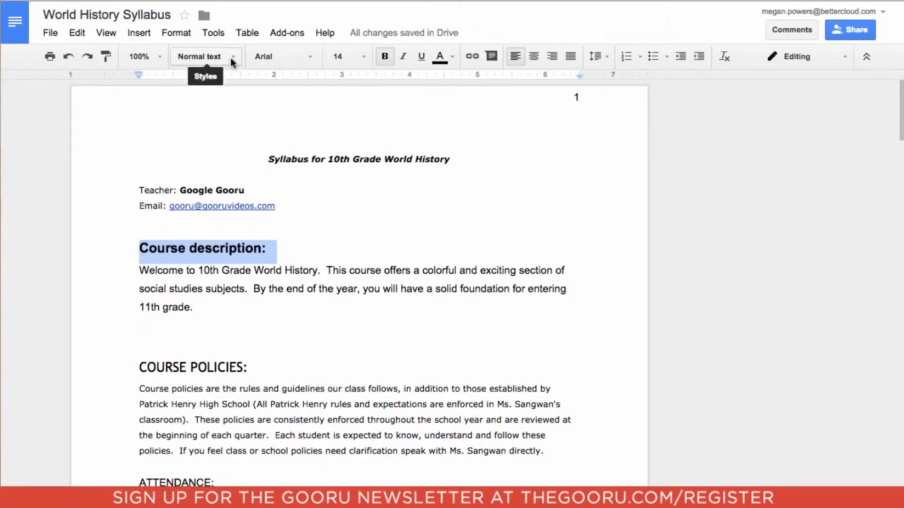
Make Course description a Heading 1 and select the COURSE POLICIES title line
left_click(201, 56)
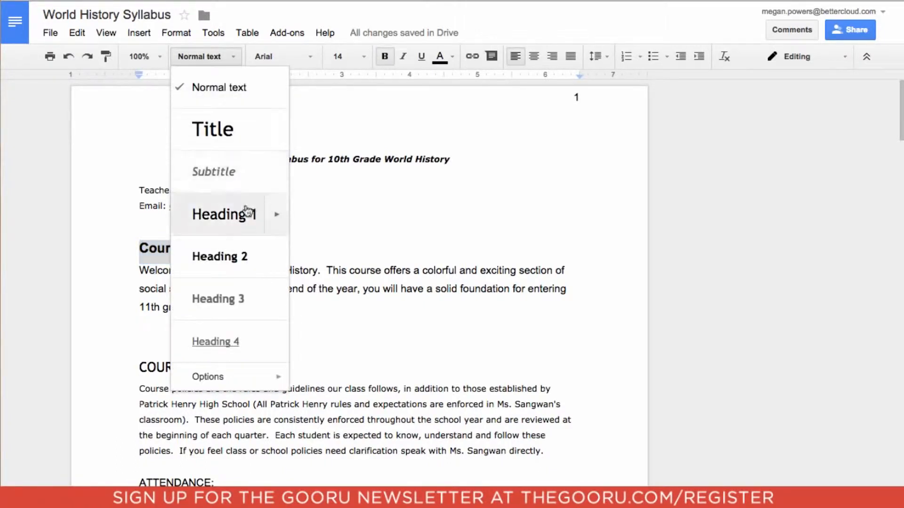
left_click(223, 214)
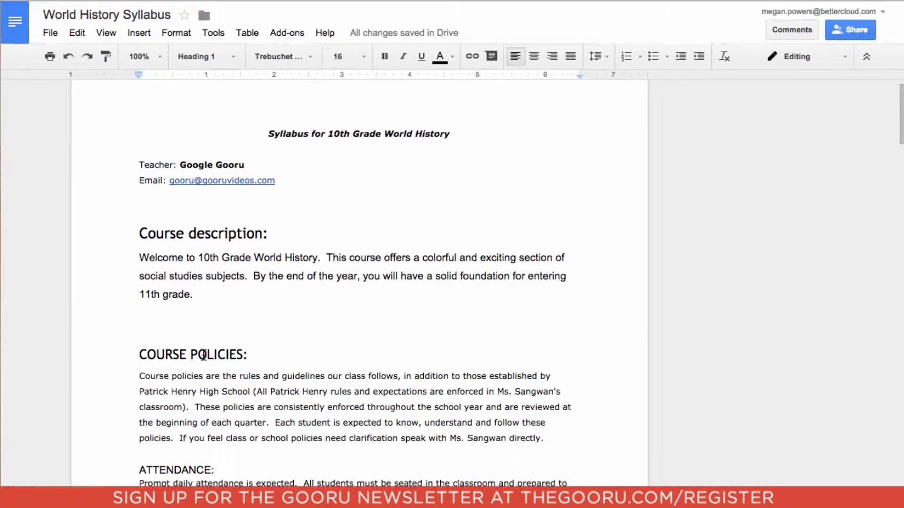
triple_click(192, 354)
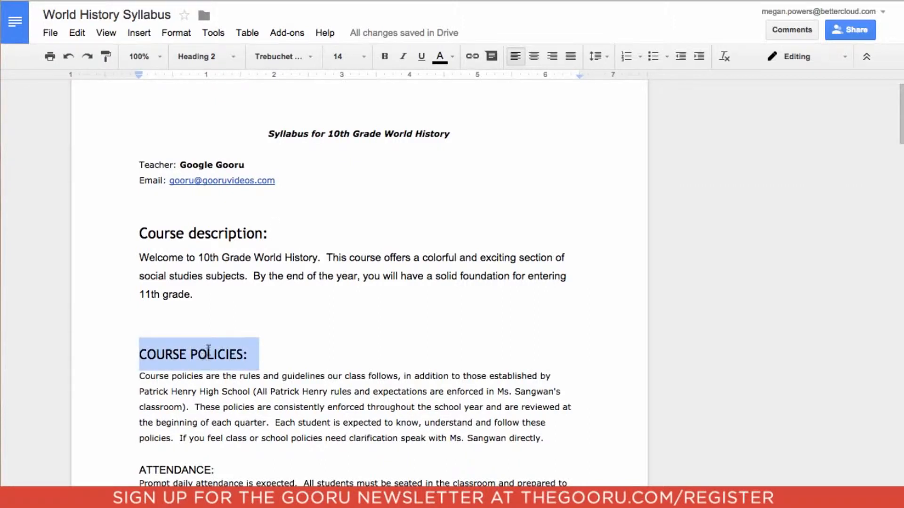
left_click(196, 56)
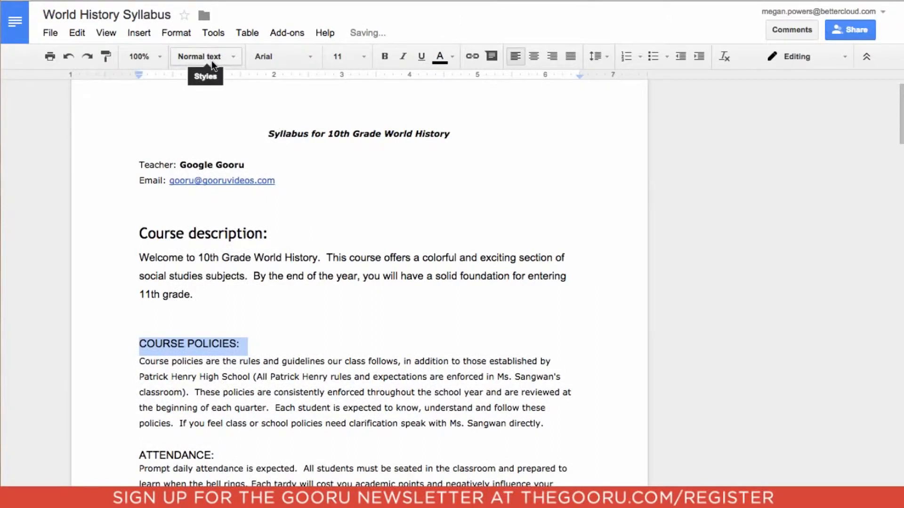
Style COURSE POLICIES as Heading 2 and ATTENDANCE as Heading 3
left_click(202, 56)
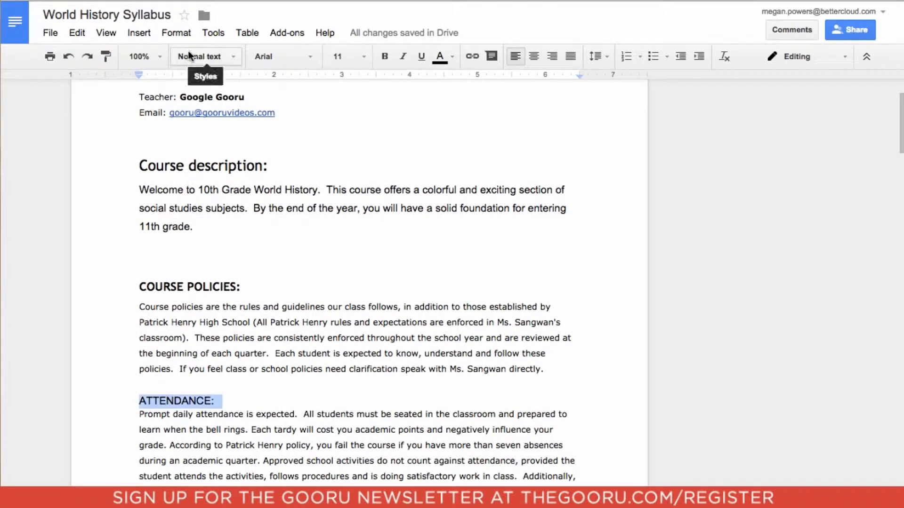
left_click(199, 56)
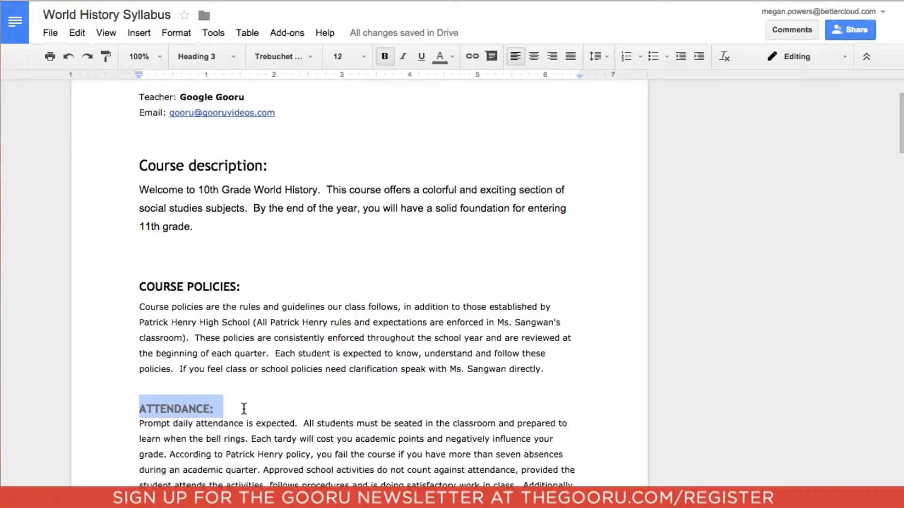
left_click(243, 409)
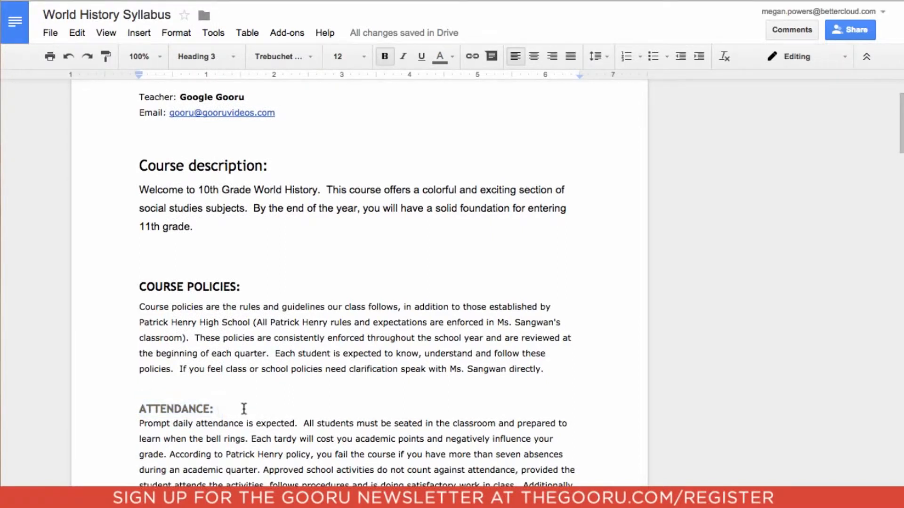
scroll("down", 3)
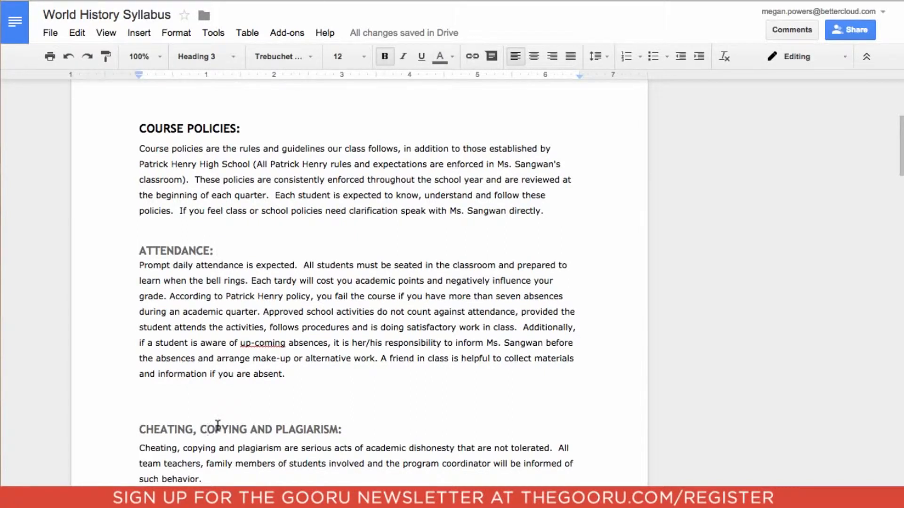
scroll("down", 3)
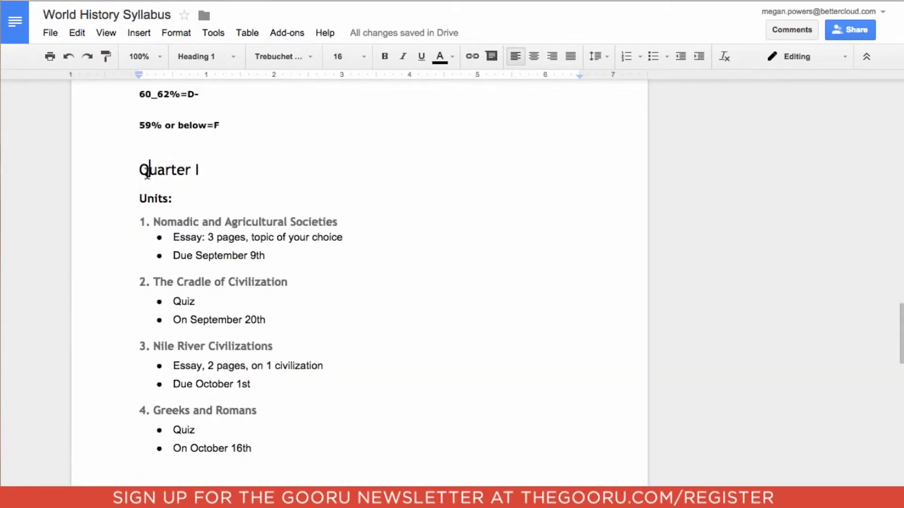
Insert a table of contents with links below the teacher's email and confirm an entry links correctly
left_click(157, 198)
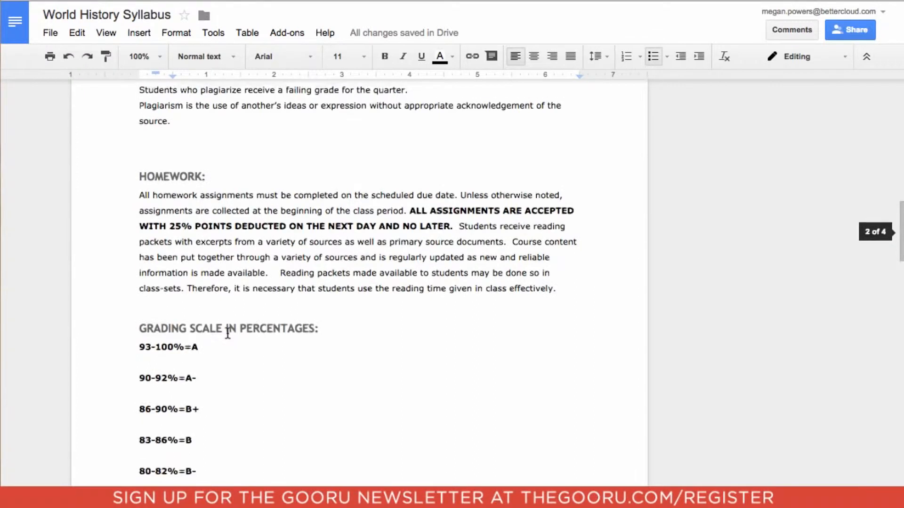
scroll("up", 3)
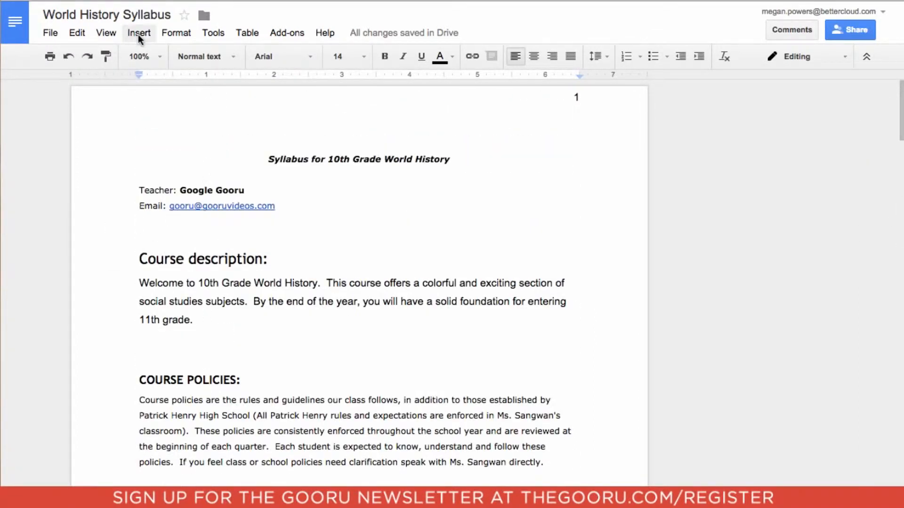
left_click(139, 33)
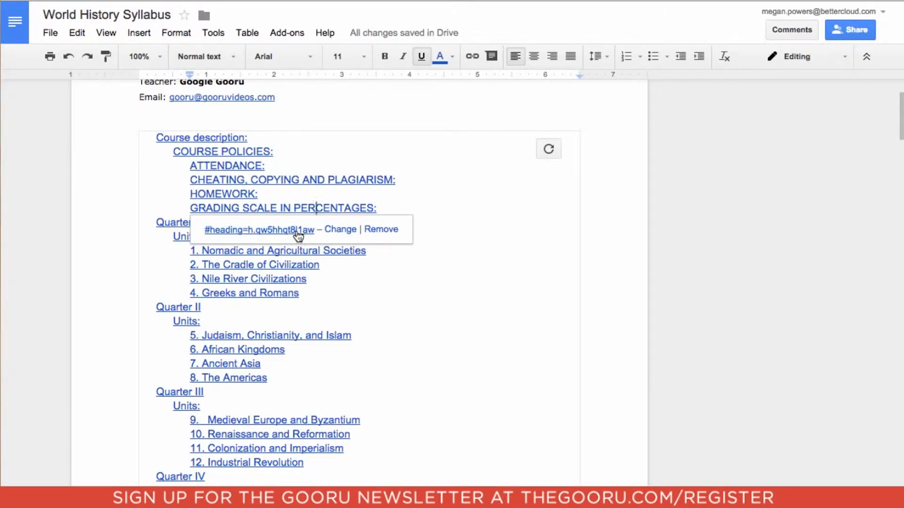
left_click(260, 229)
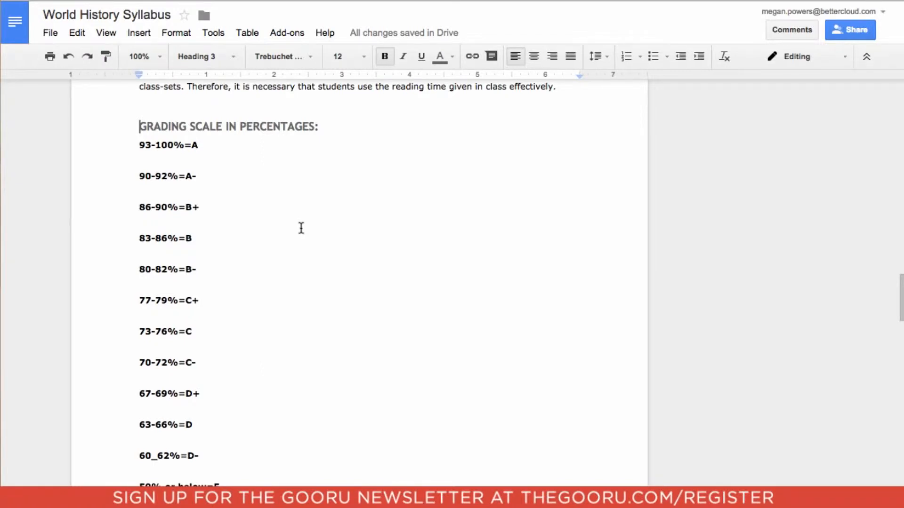
mouse_move(377, 216)
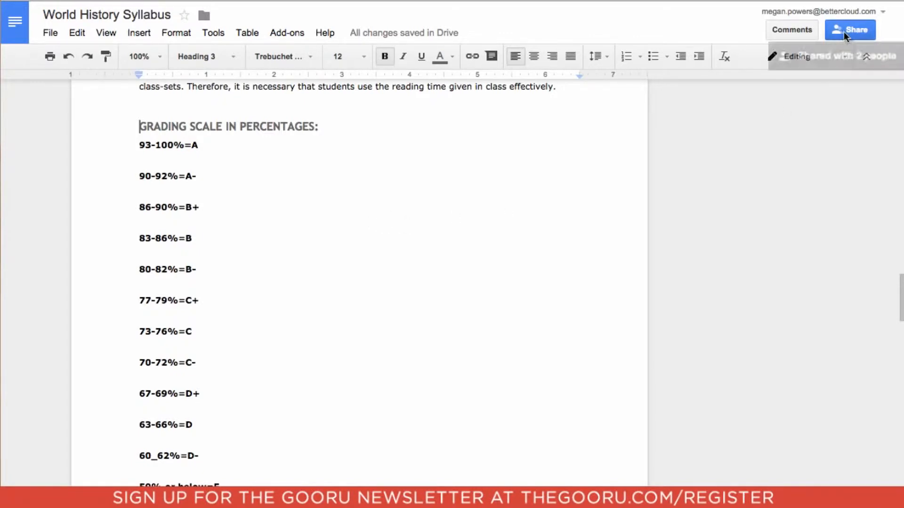
Give the two added recipients Can view access and send the share invitation
left_click(849, 29)
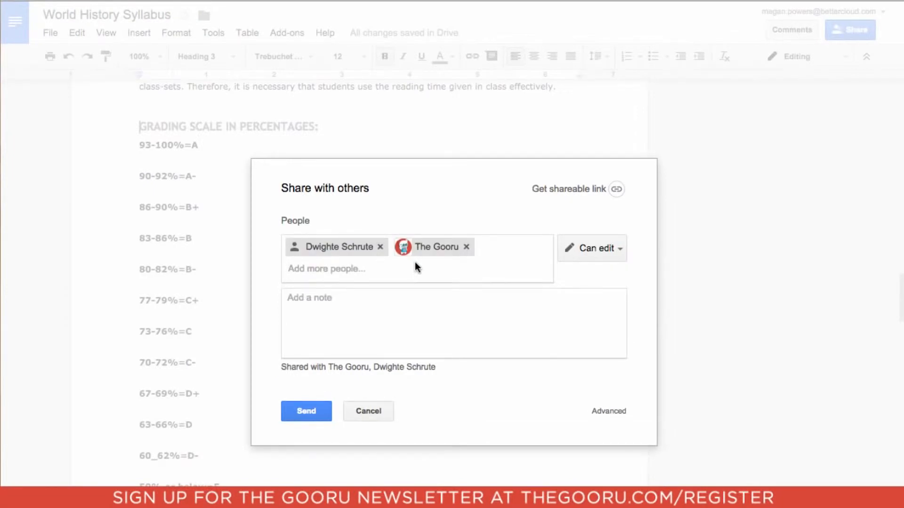
left_click(325, 268)
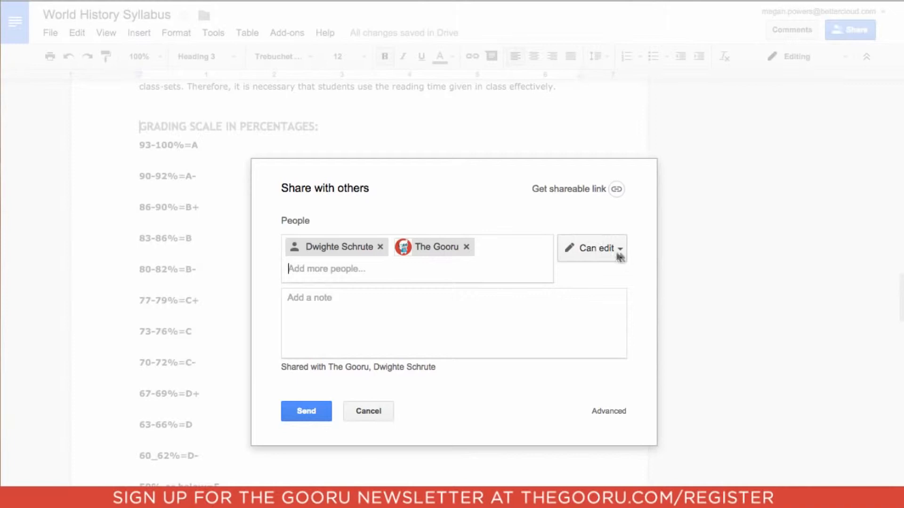
left_click(597, 249)
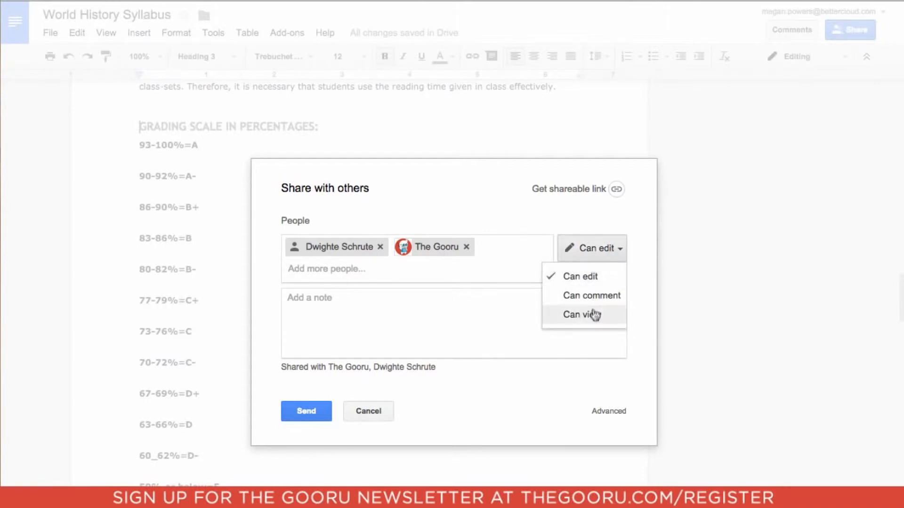
left_click(581, 315)
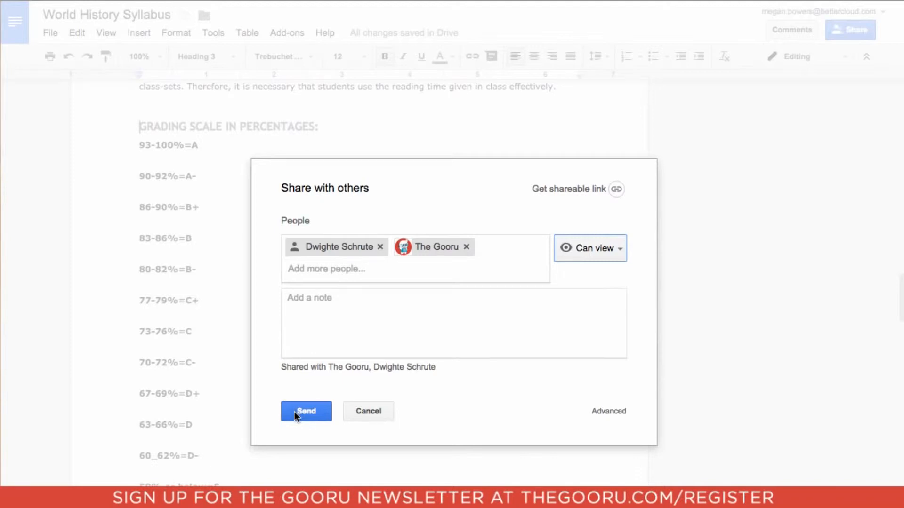
left_click(305, 411)
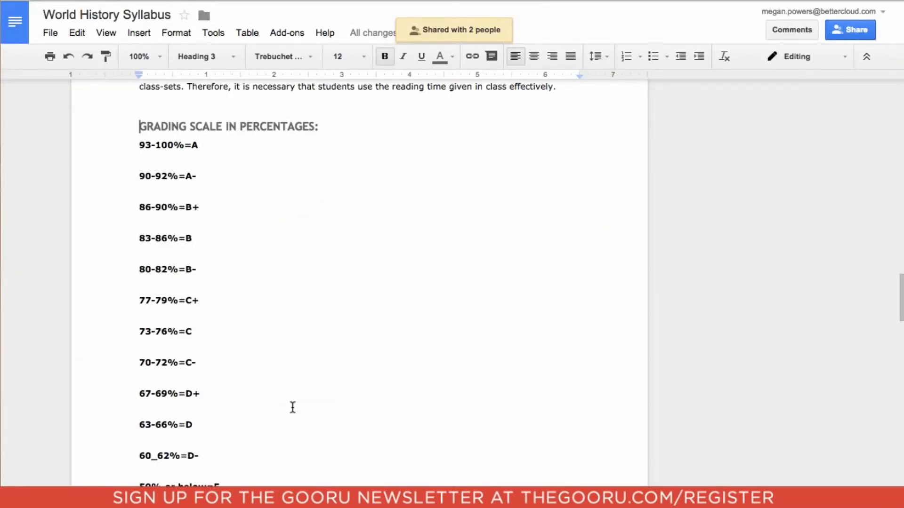
scroll("down", 3)
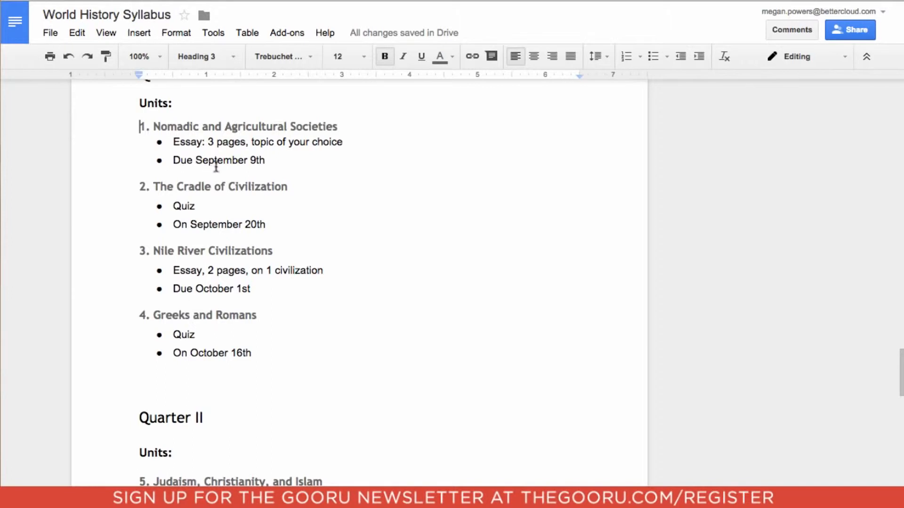
Post the comment 'Now due Sept. 10!' on unit 1's 'Due September 9th' line
triple_click(219, 160)
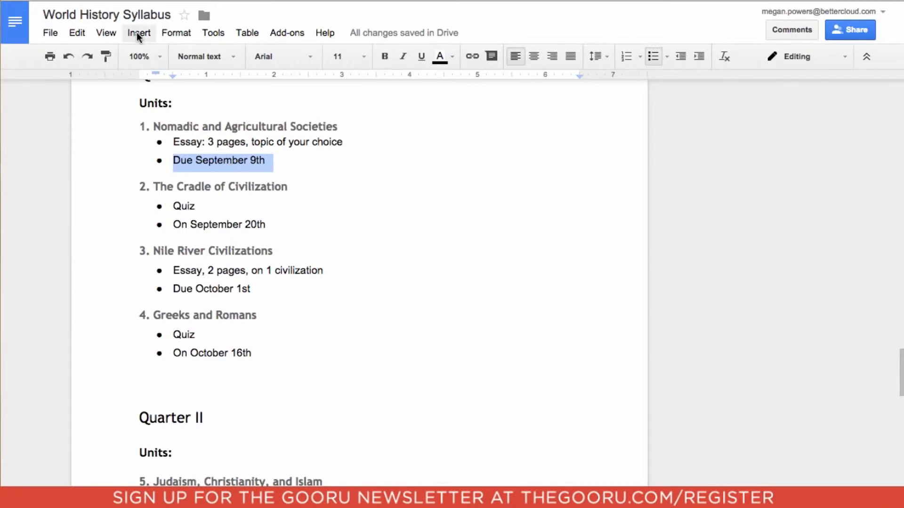
left_click(138, 33)
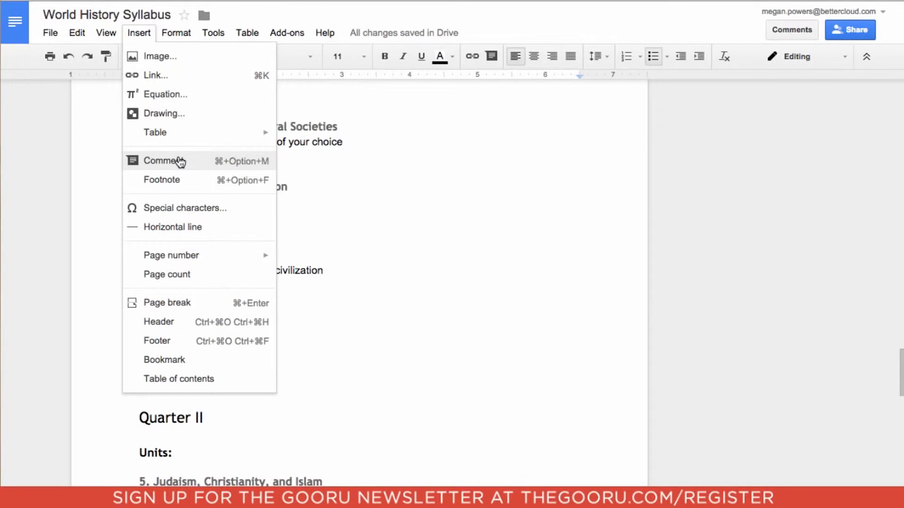
left_click(167, 161)
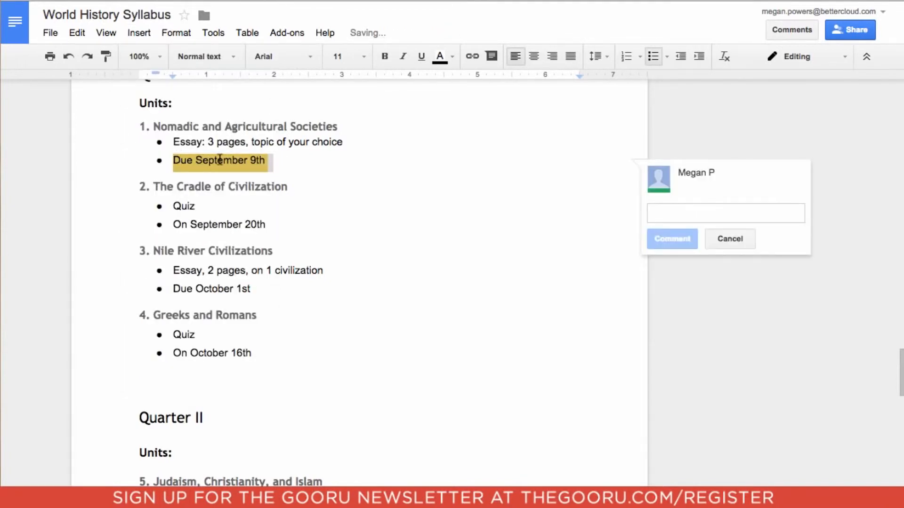
left_click(724, 213)
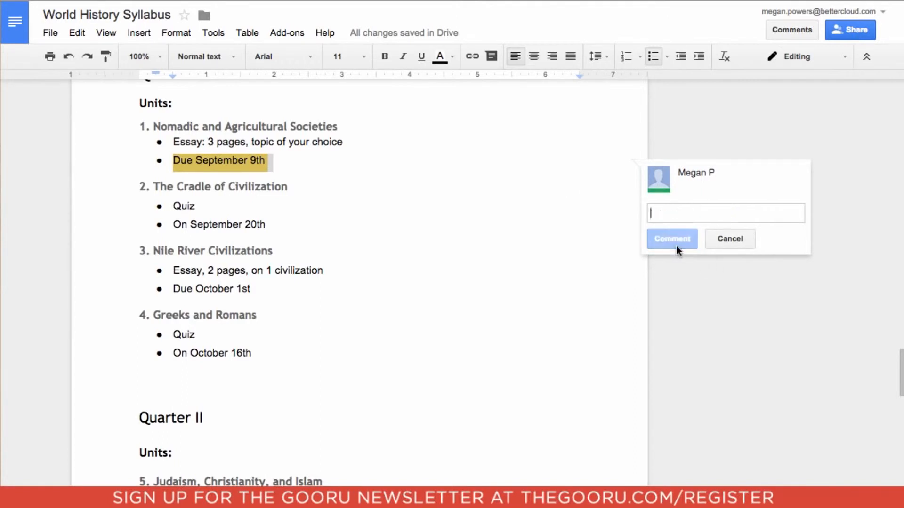
left_click(671, 238)
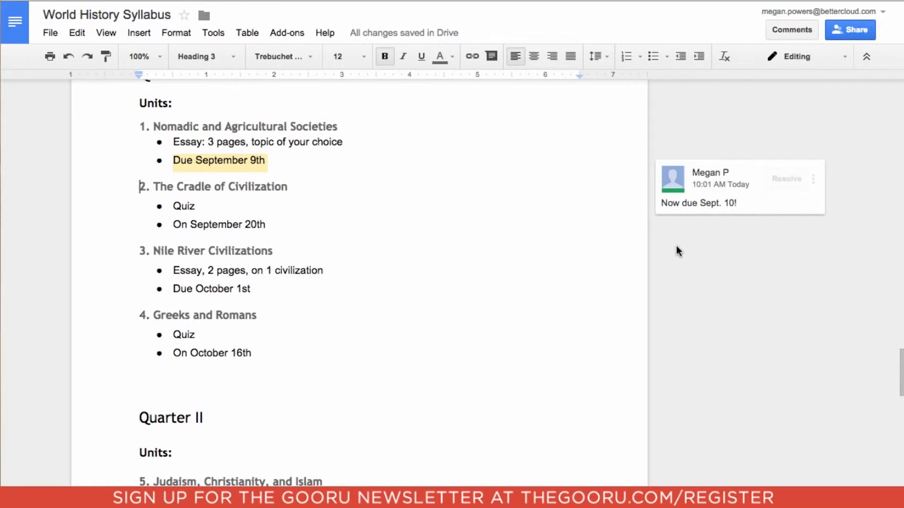
mouse_move(755, 131)
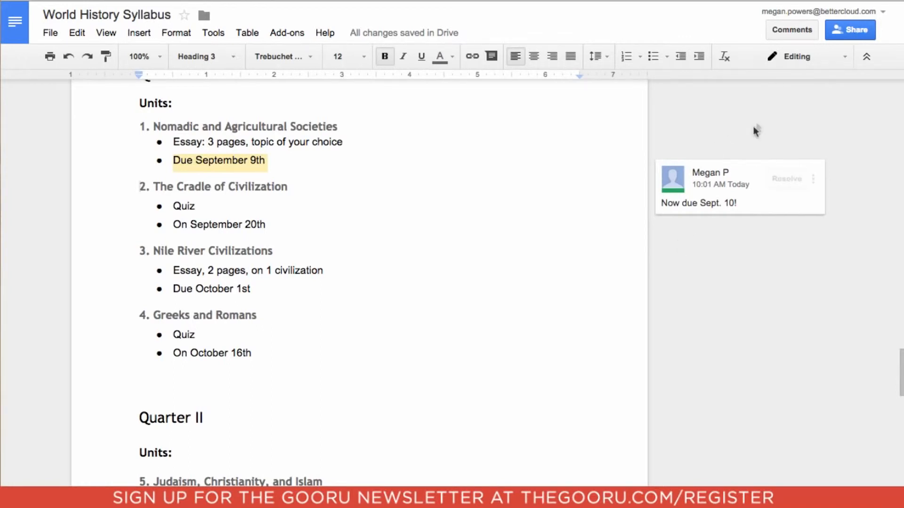
Add World History 3rd Period as Can view, with the note 'Essay now due Sept. 10th.'
left_click(849, 29)
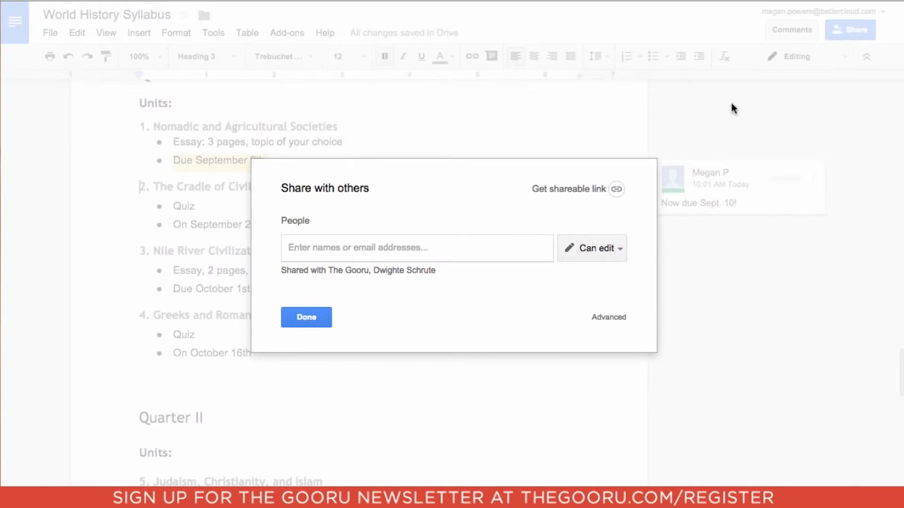
type("wo")
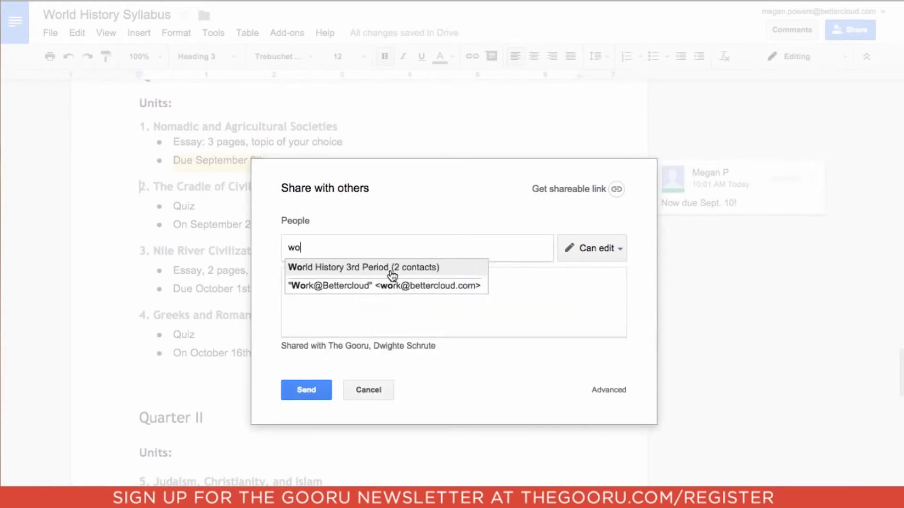
left_click(362, 267)
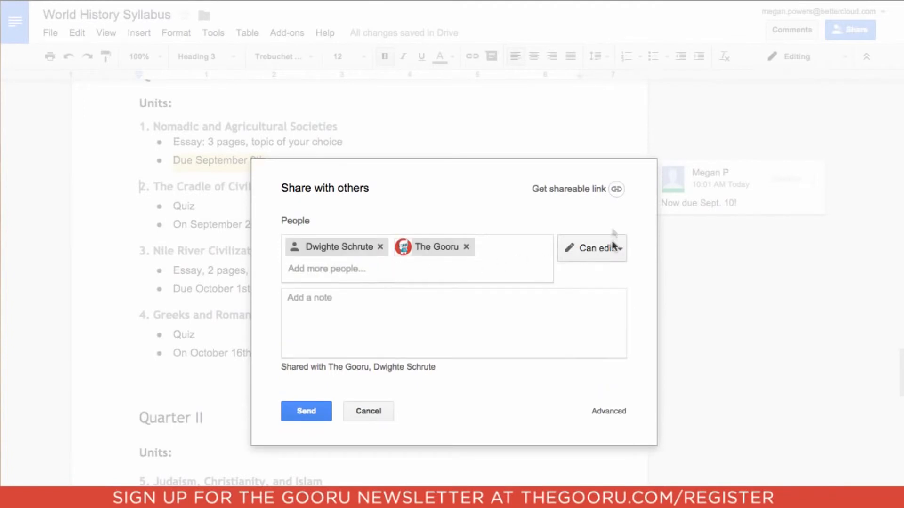
left_click(590, 248)
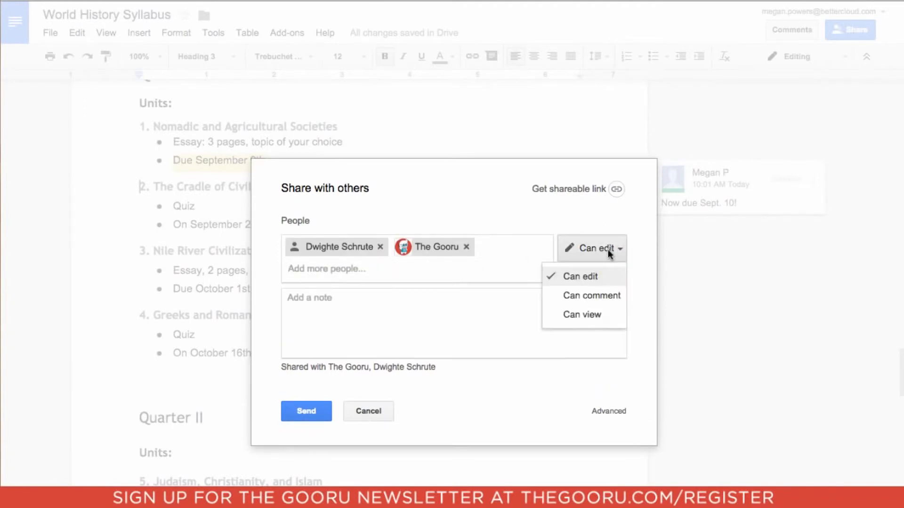
left_click(581, 314)
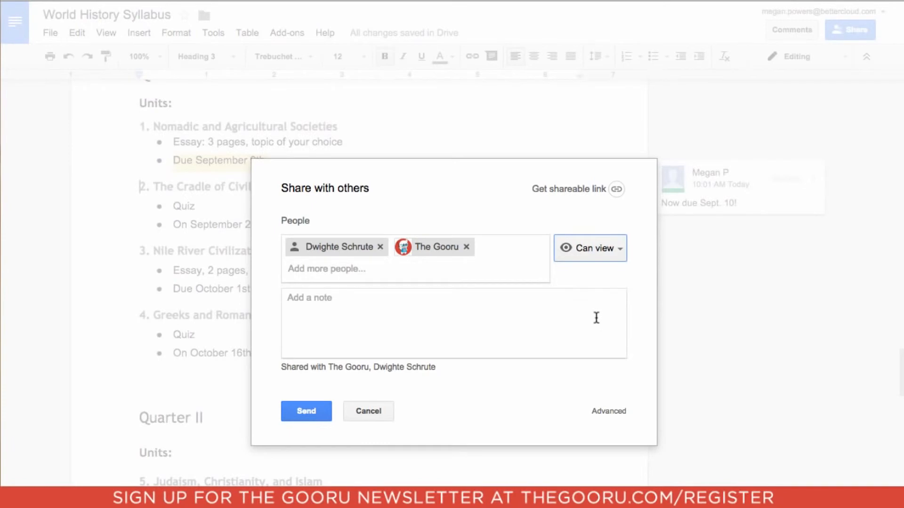
type("E")
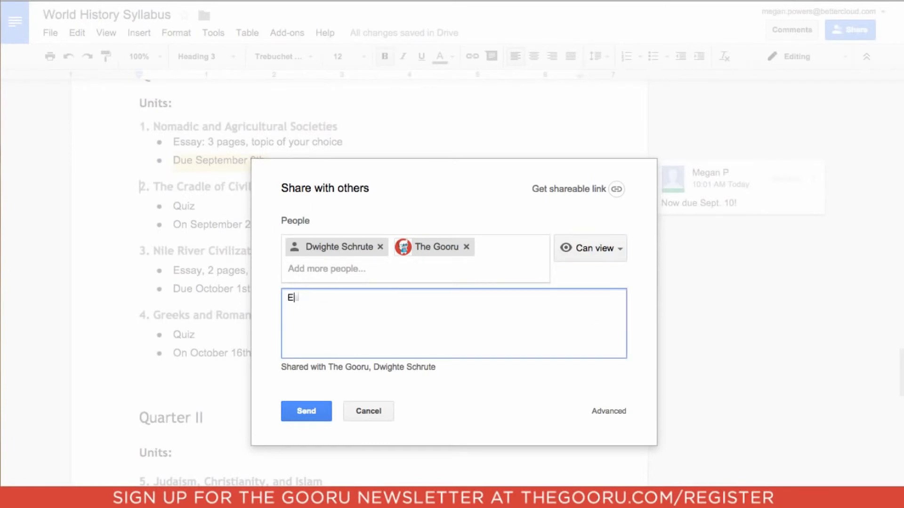
type("ssay now due Sept. 10th.")
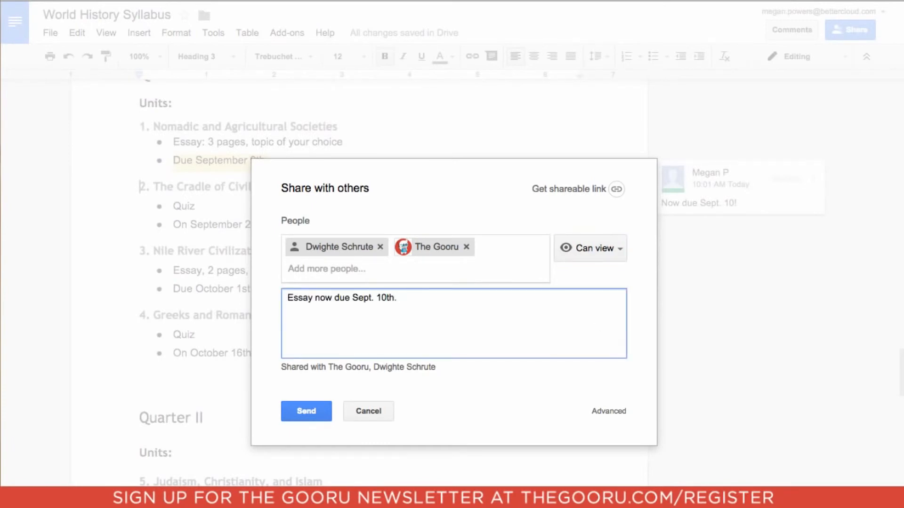